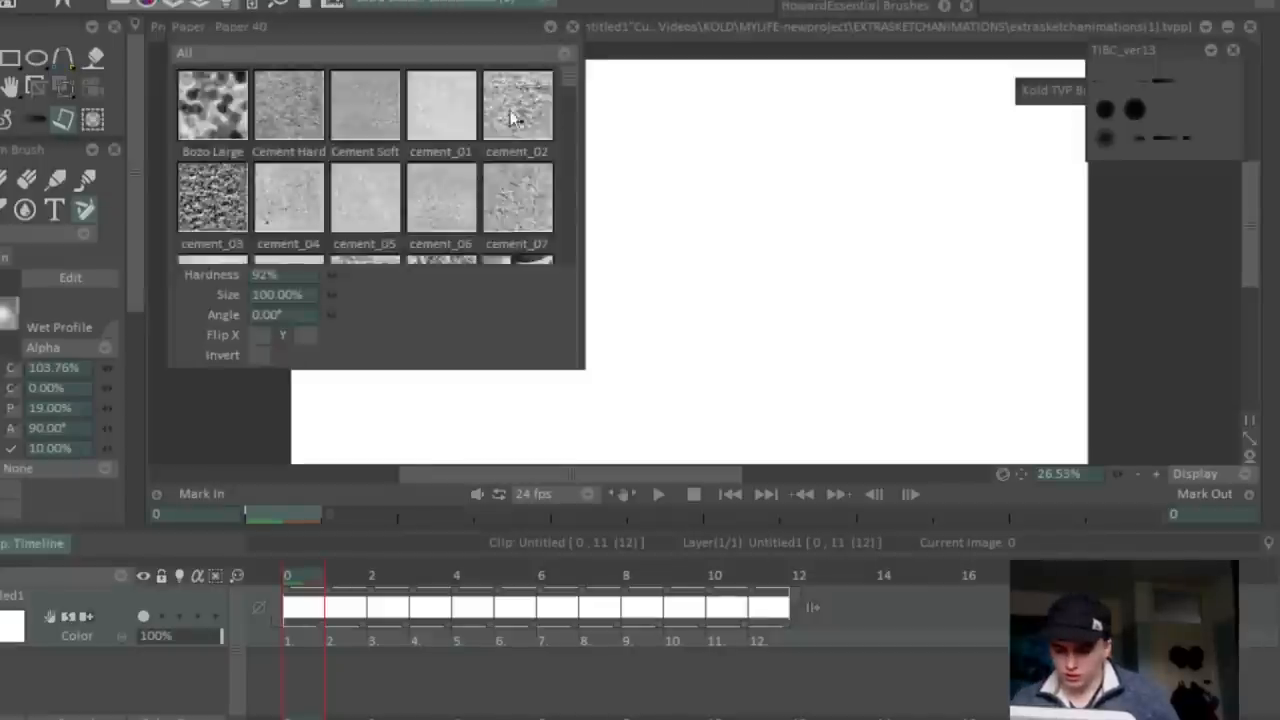
Step: Select the 'good pap' thumbnail in the Paper texture list
{"action": "scroll", "scroll_direction": "down", "scroll_amount": 3}
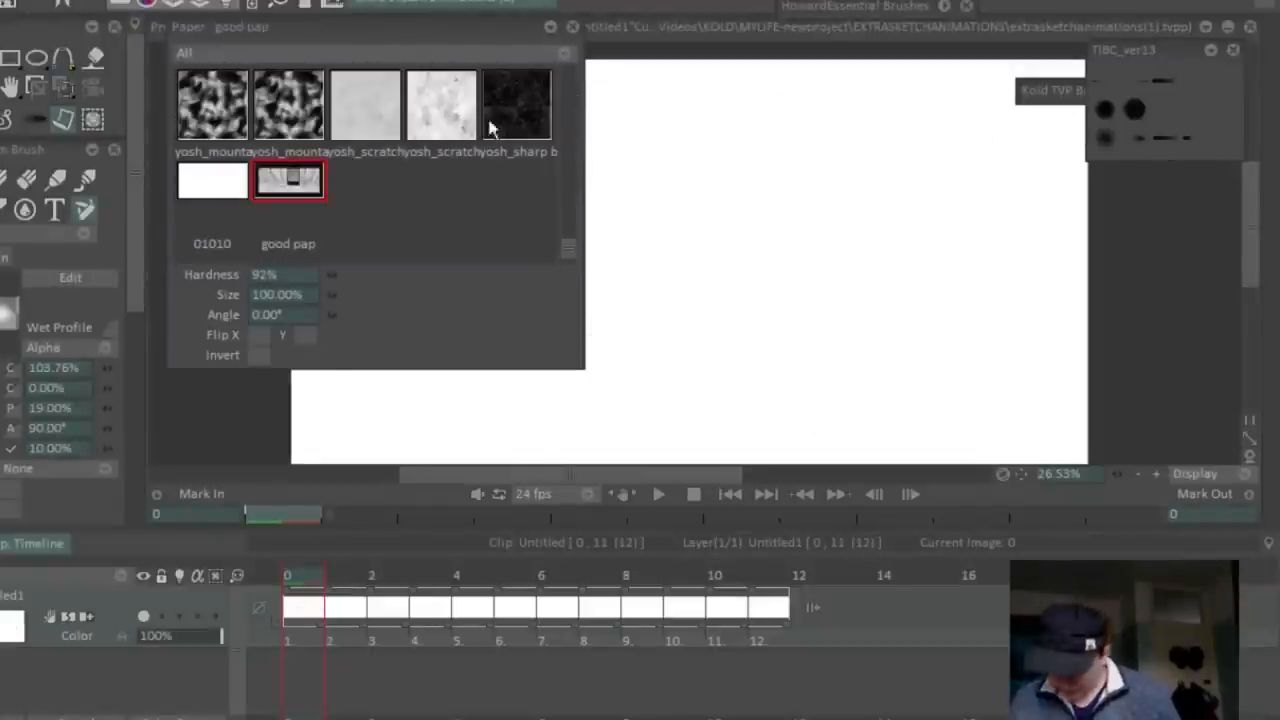
{"action": "left_click", "coordinate": [441, 104]}
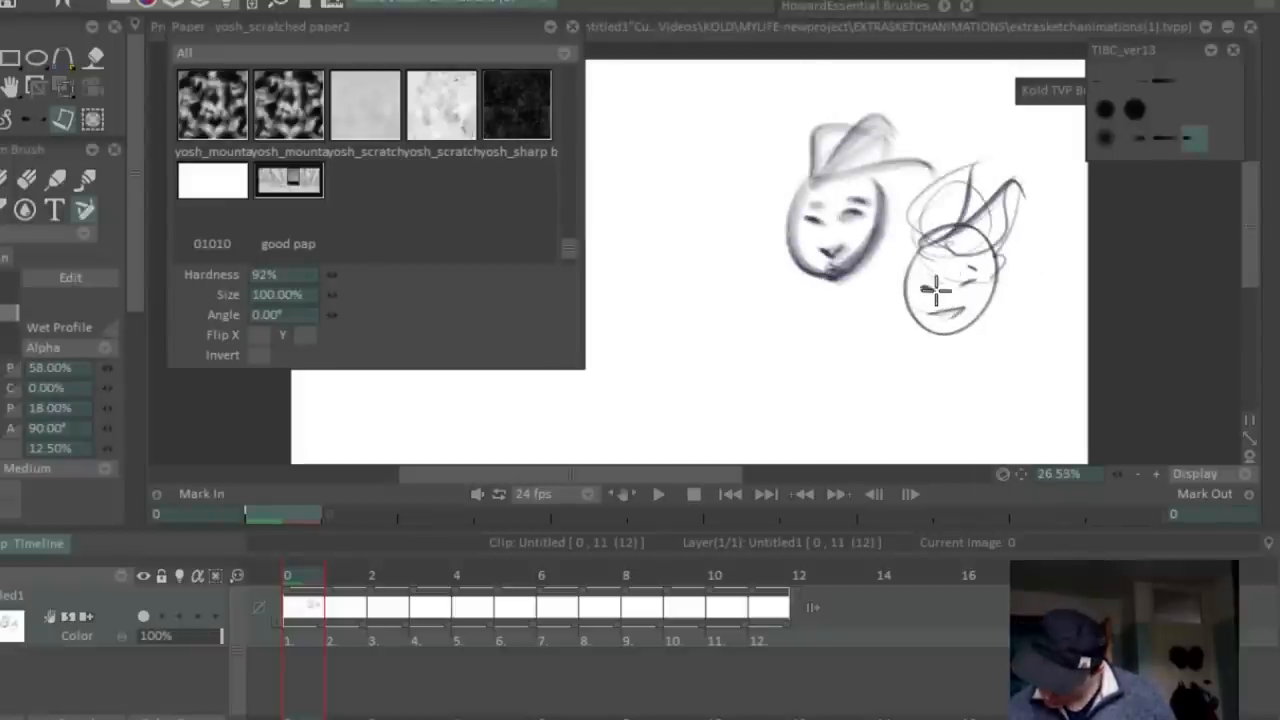
Step: Draw a sketchy head at right and a smaller head at left on the canvas
{"action": "left_click_drag", "start_coordinate": [940, 290], "coordinate": [1000, 450]}
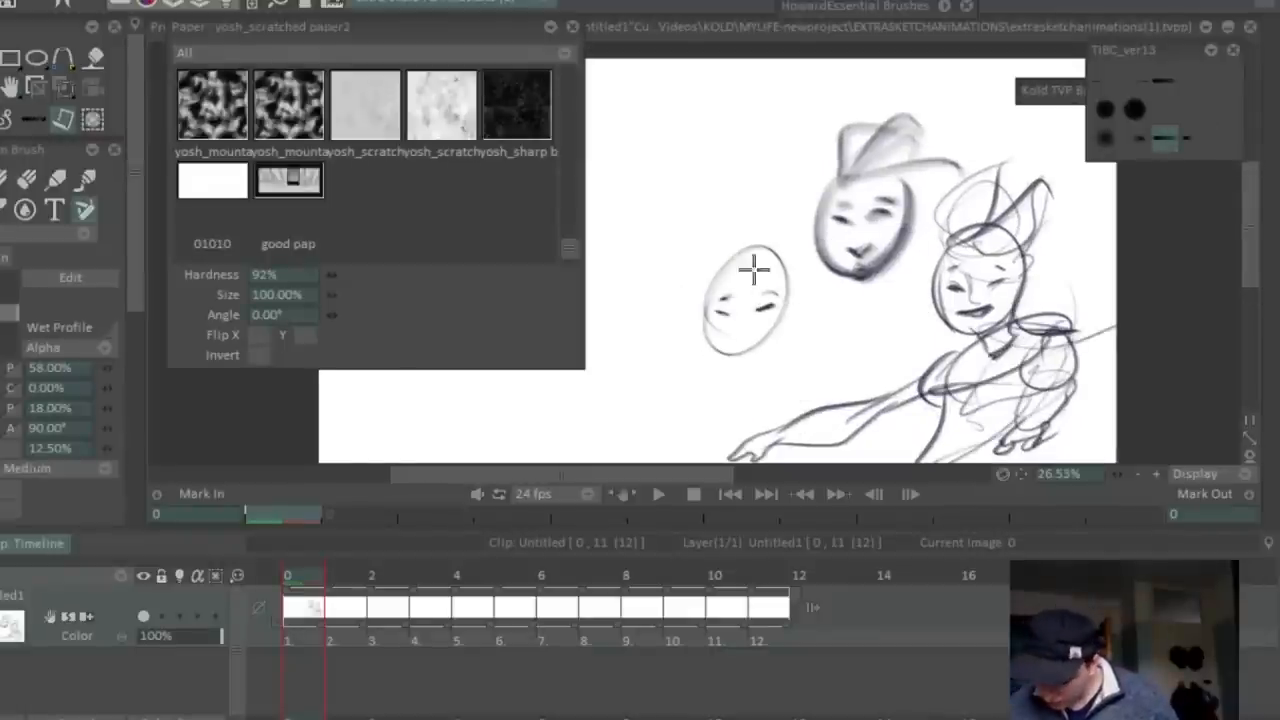
{"action": "left_click_drag", "start_coordinate": [745, 270], "coordinate": [770, 350]}
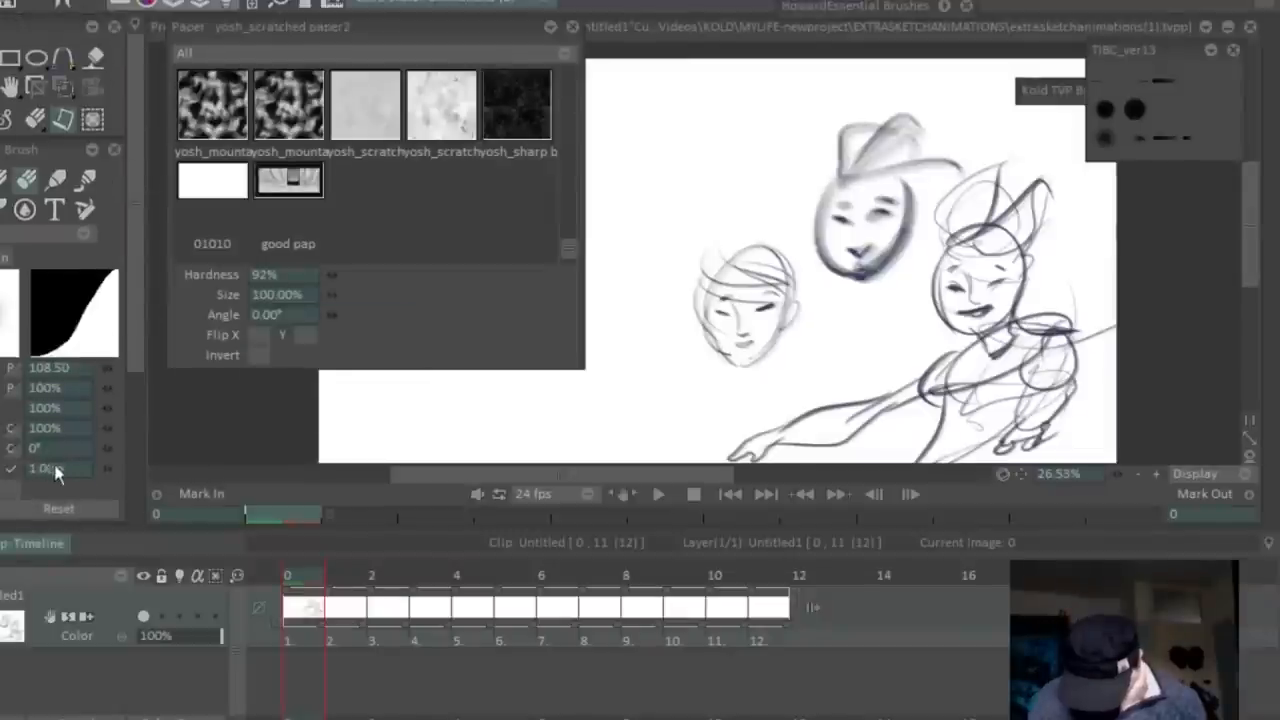
{"action": "mouse_move", "coordinate": [850, 370]}
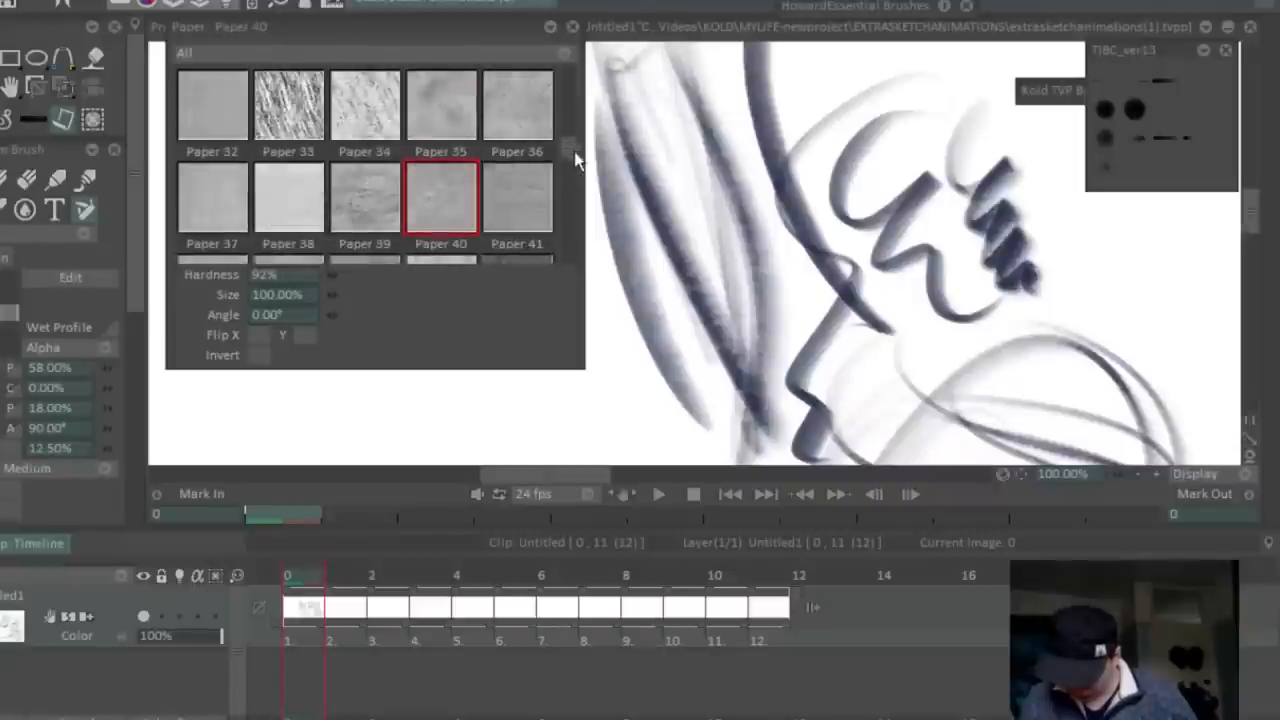
Step: Apply the Paper 39 thumbnail as the brush's texture
{"action": "left_click", "coordinate": [364, 197]}
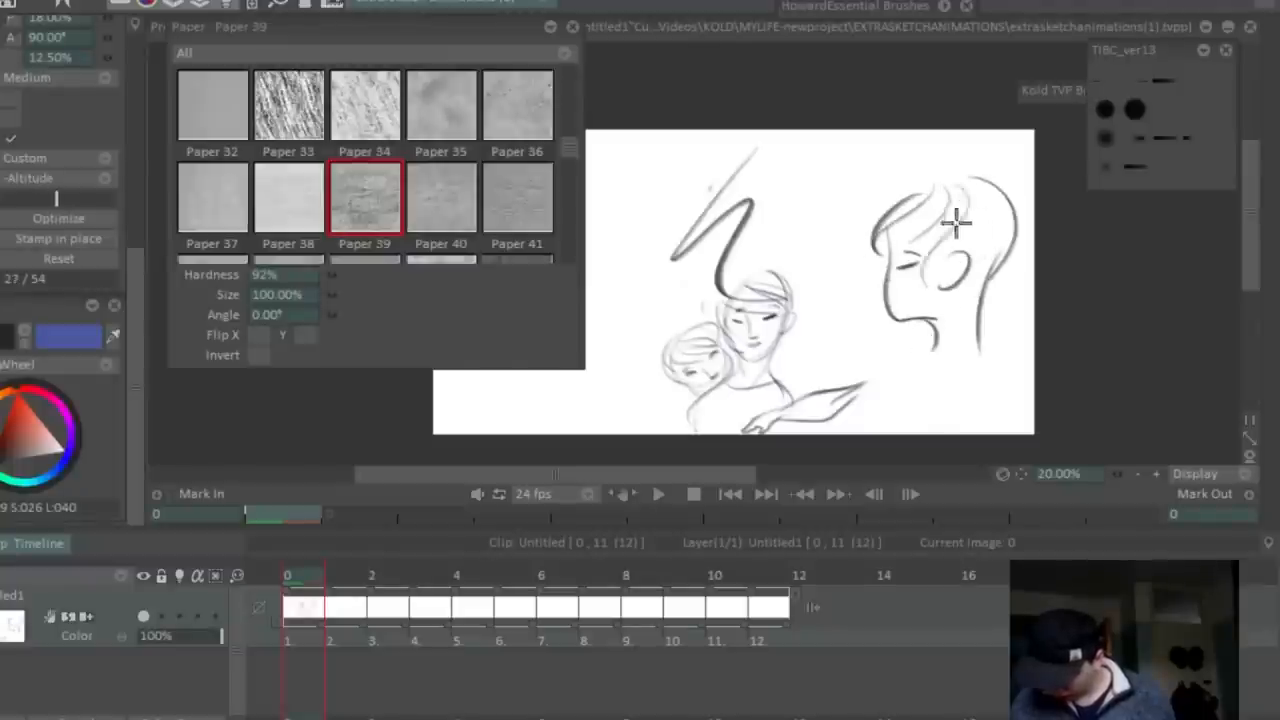
Step: Draw loose hair strands over the right-hand profile head with Paper 39
{"action": "left_click_drag", "start_coordinate": [950, 200], "coordinate": [895, 295]}
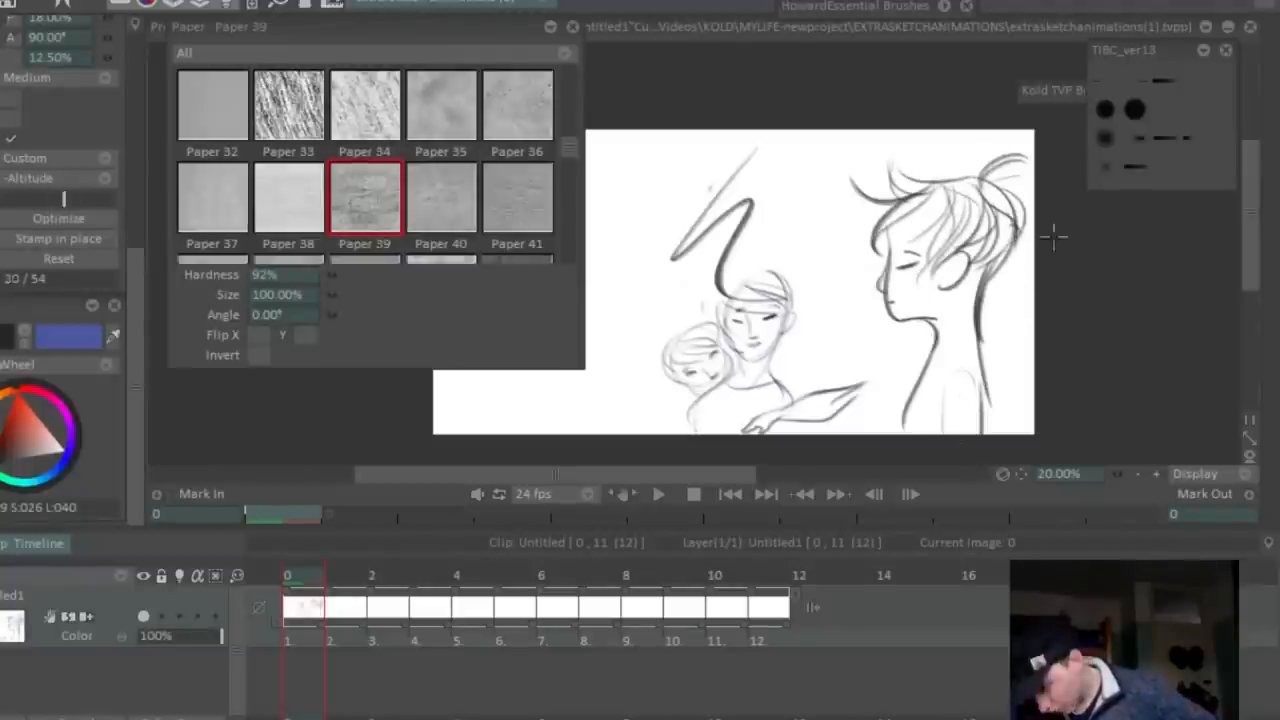
{"action": "left_click", "coordinate": [440, 196]}
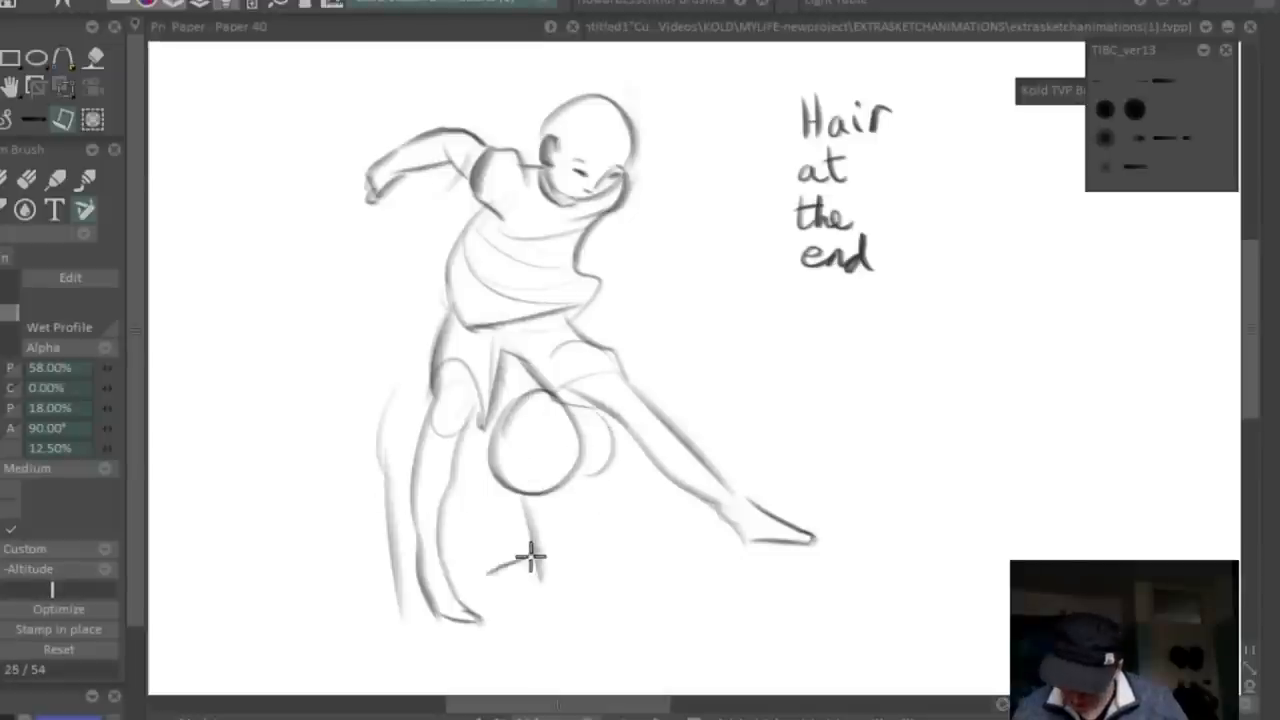
Step: Draw the kicking figure's lower leg beside the 'Hair at the end' note
{"action": "left_click_drag", "start_coordinate": [500, 570], "coordinate": [560, 475]}
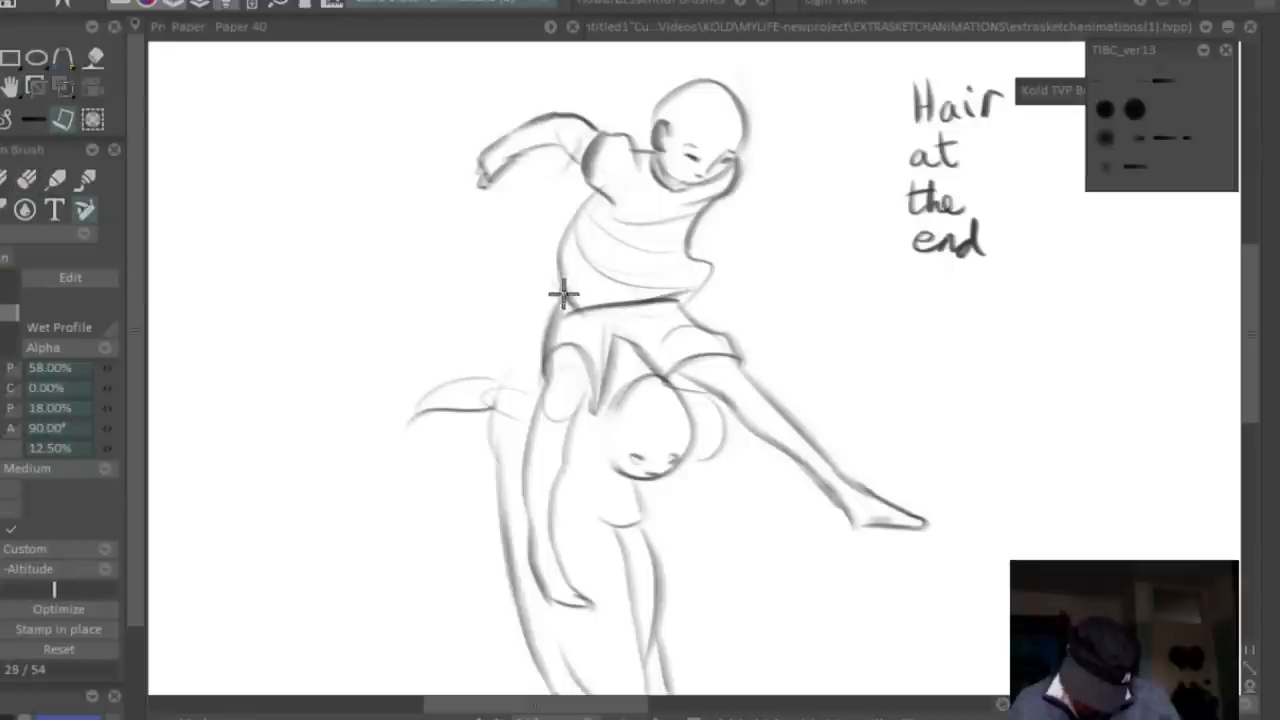
{"action": "scroll", "scroll_direction": "down", "scroll_amount": 3}
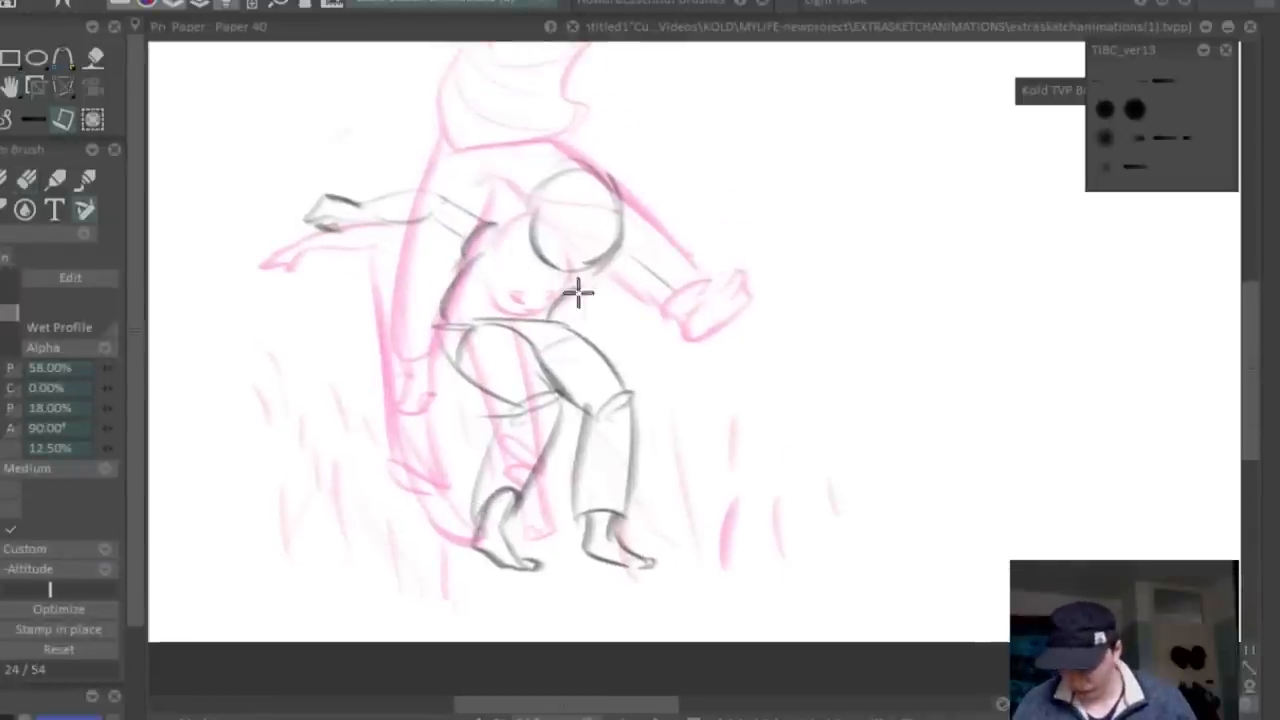
Step: Trace the figure's body, outstretched left hand and crouching leg over the pink roughs
{"action": "left_click_drag", "start_coordinate": [575, 293], "coordinate": [628, 195]}
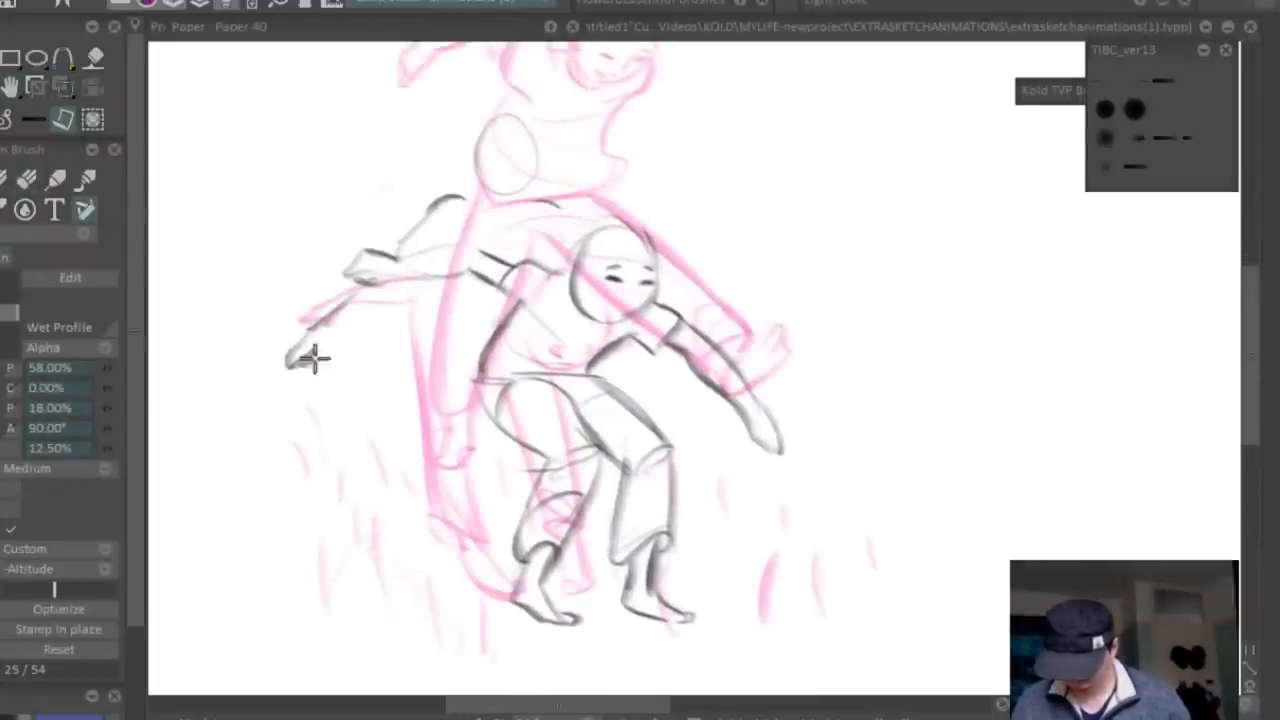
{"action": "left_click_drag", "start_coordinate": [315, 357], "coordinate": [465, 357]}
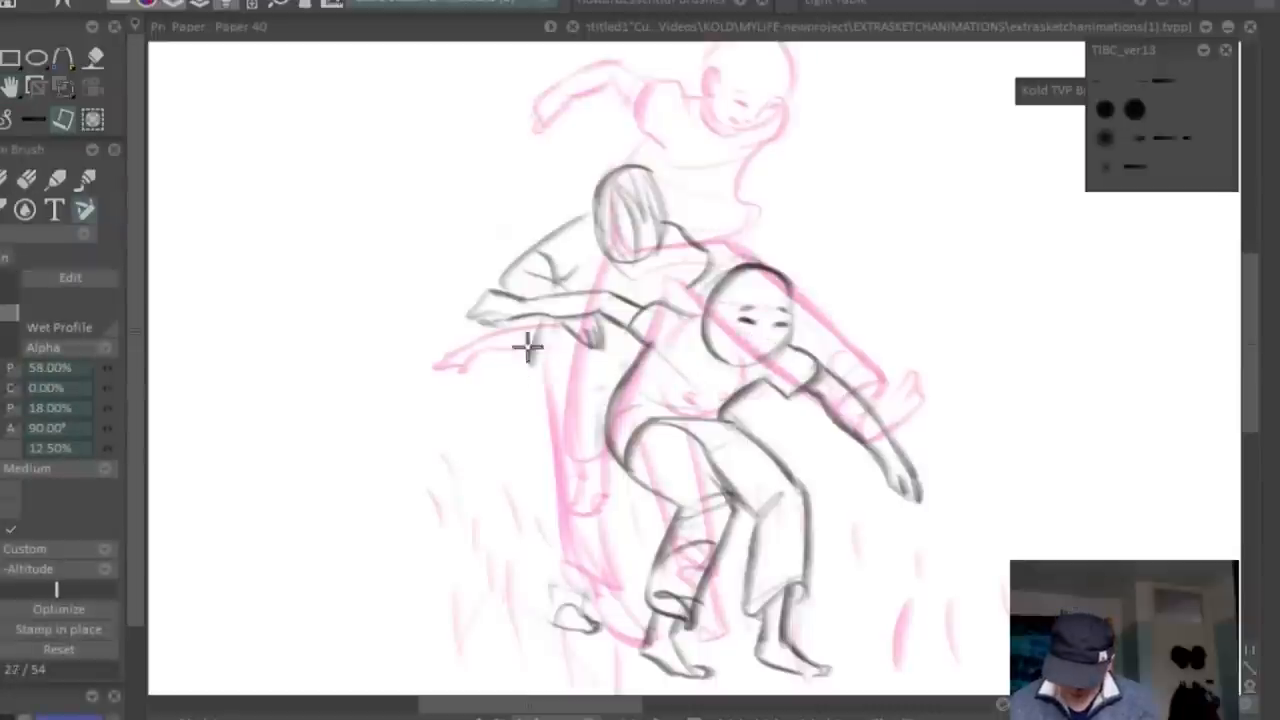
{"action": "left_click_drag", "start_coordinate": [530, 345], "coordinate": [590, 620]}
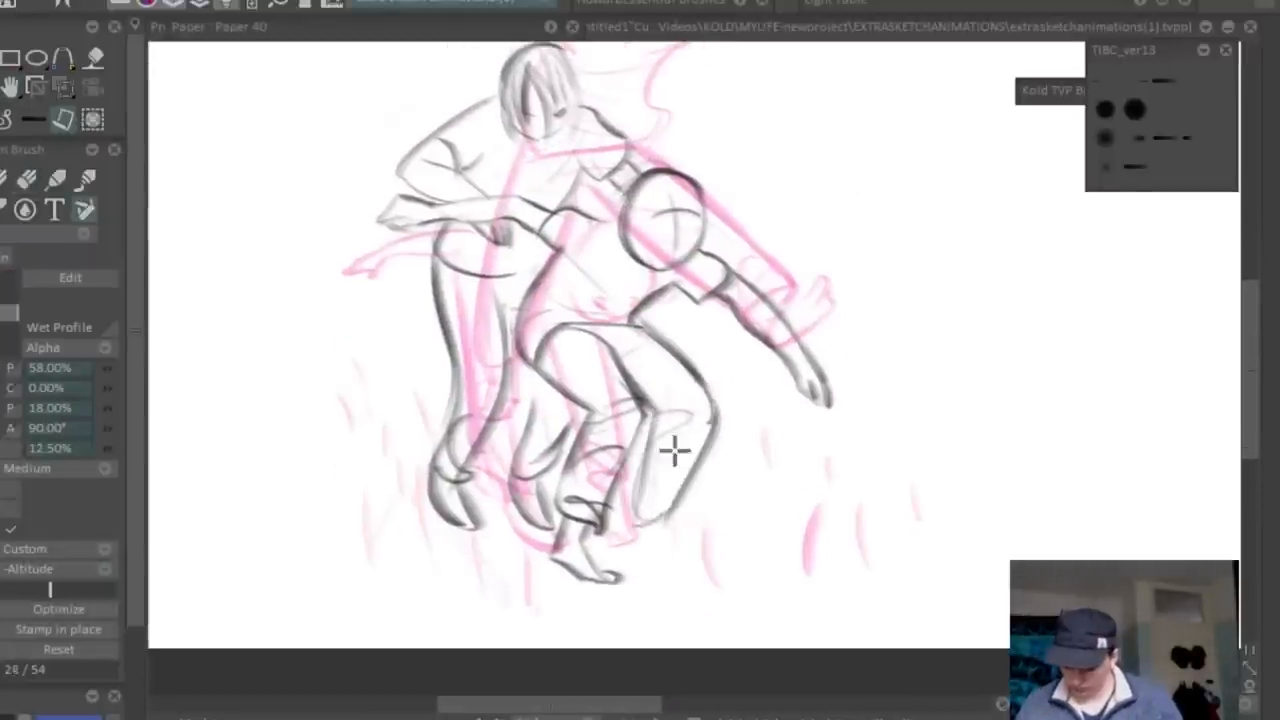
{"action": "left_click_drag", "start_coordinate": [675, 450], "coordinate": [650, 585]}
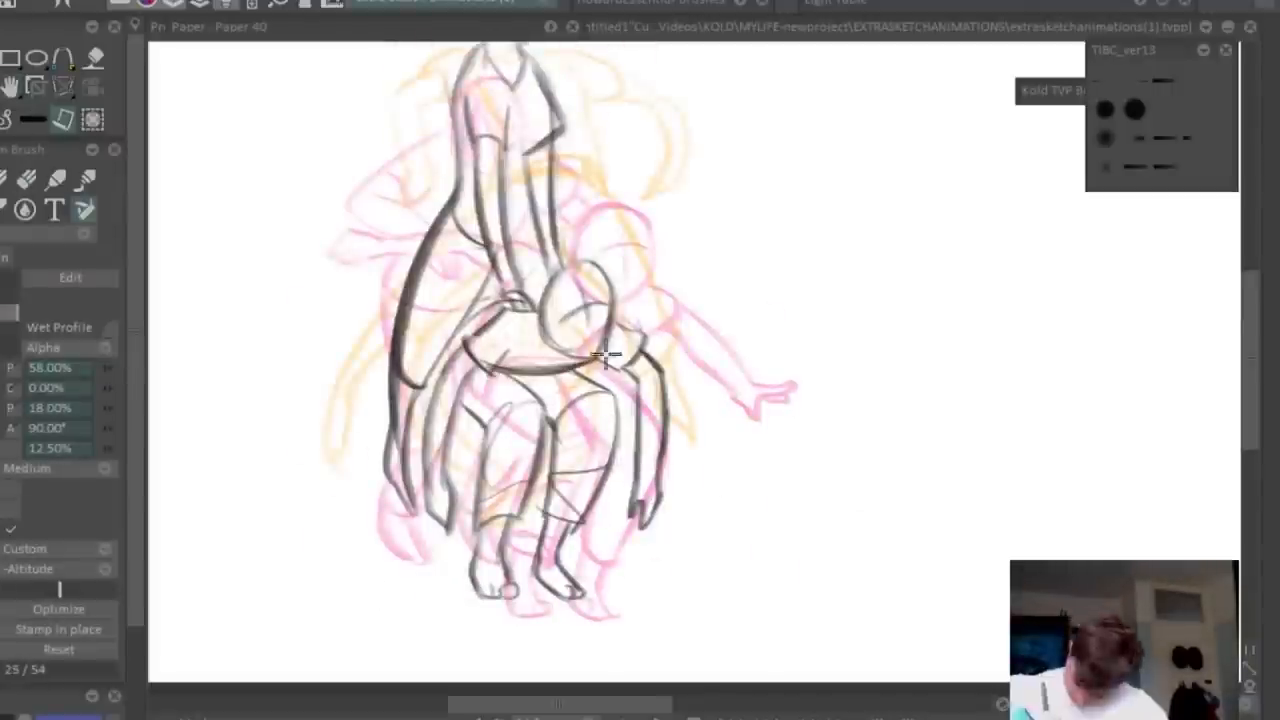
Step: Open the Timeline and draw body curves and a stroke below the face
{"action": "left_click", "coordinate": [55, 568]}
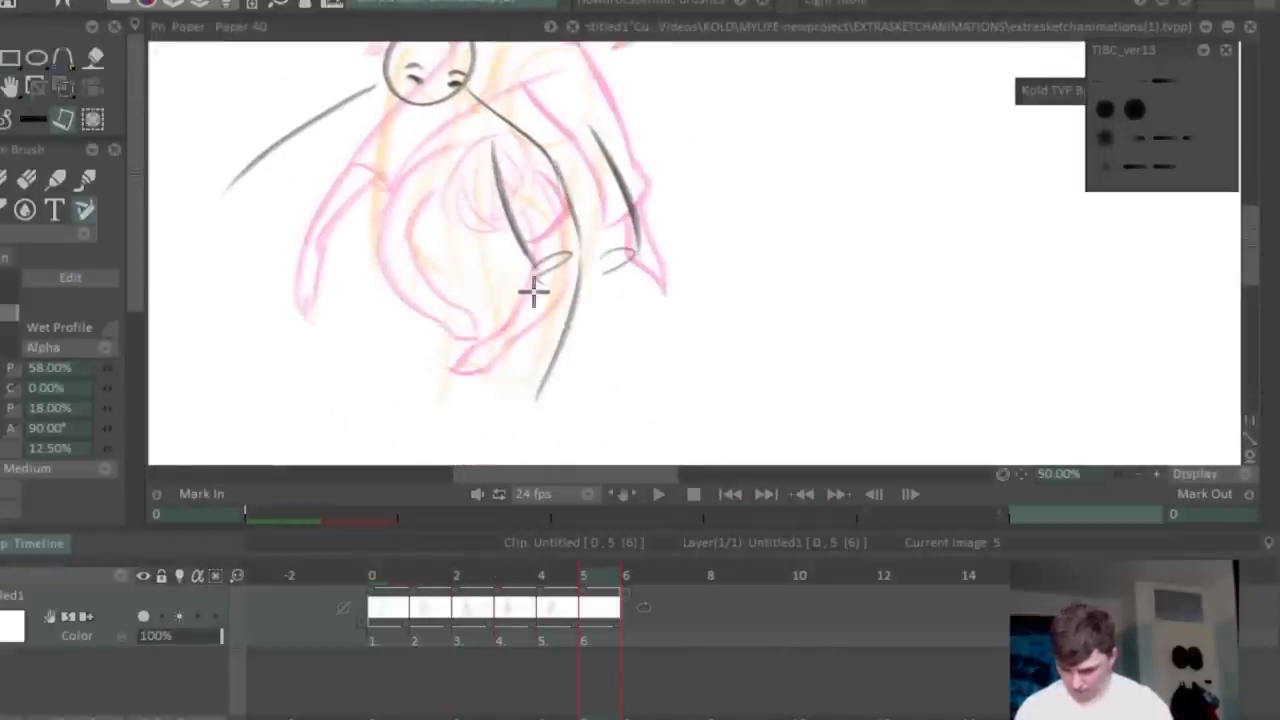
{"action": "left_click_drag", "start_coordinate": [533, 290], "coordinate": [575, 390]}
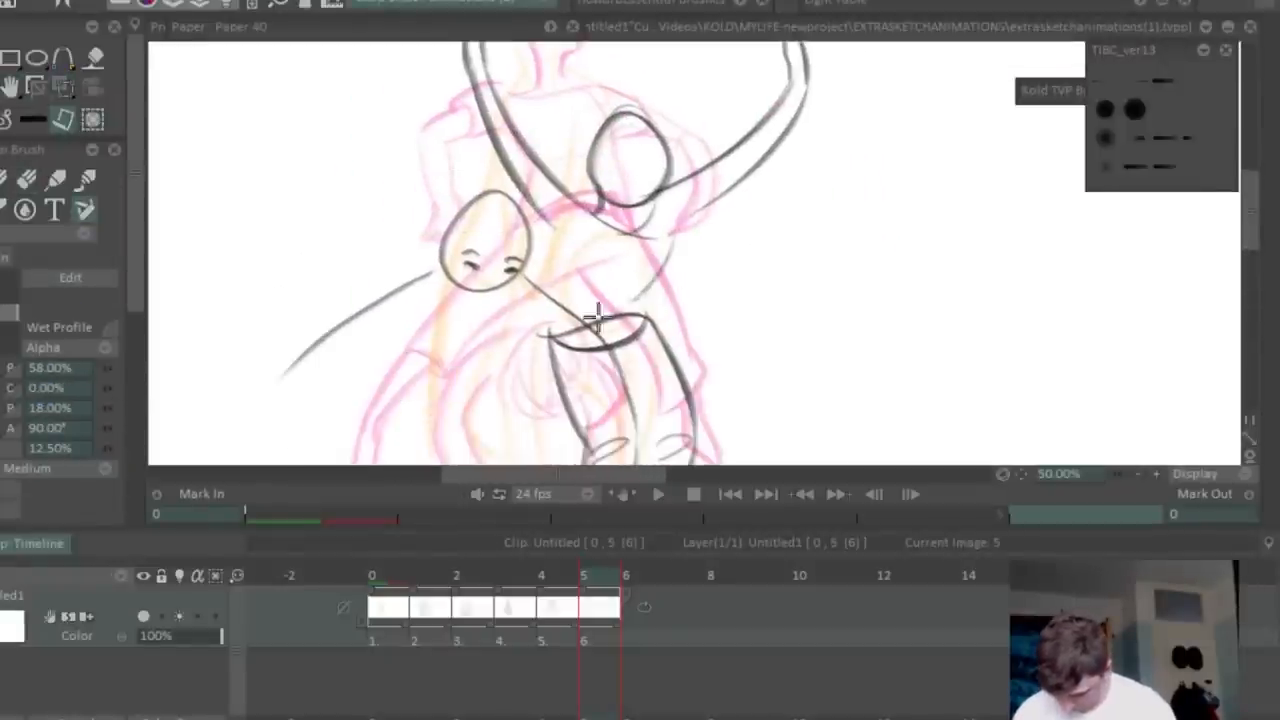
{"action": "left_click_drag", "start_coordinate": [595, 315], "coordinate": [660, 230]}
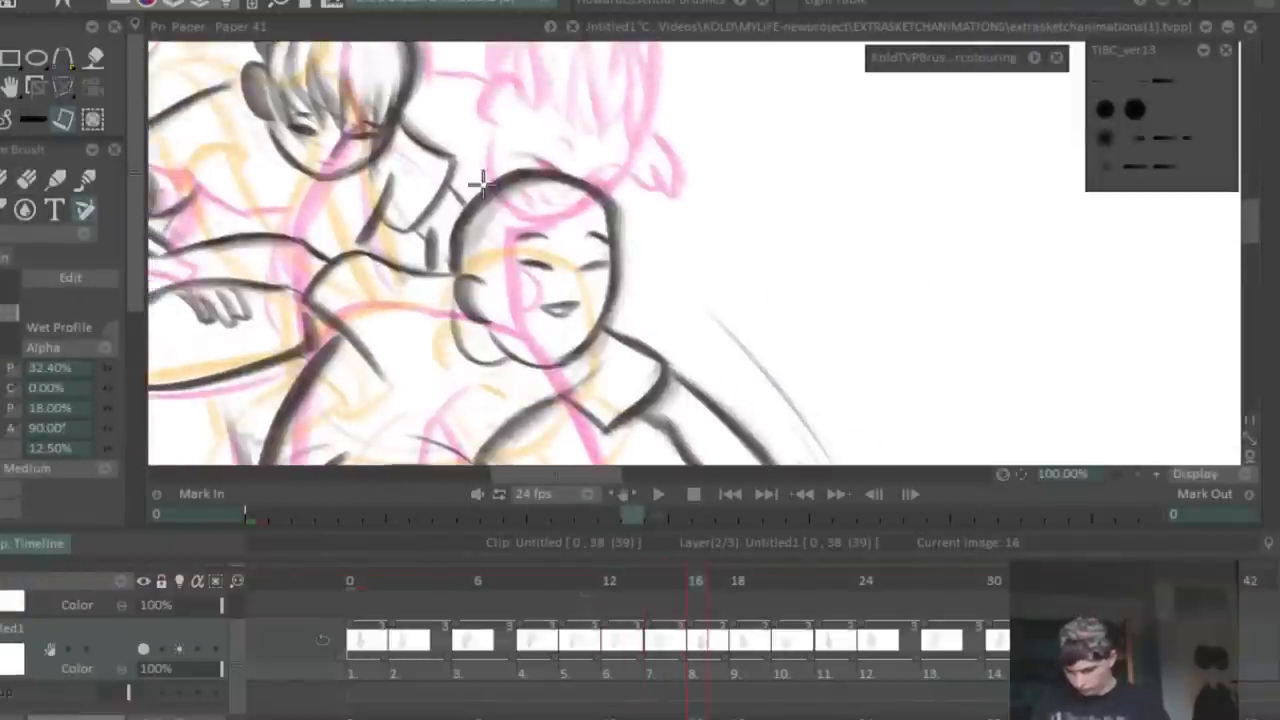
Step: Ink a bold head outline and dark surrounding strokes in the 39-image clip
{"action": "left_click_drag", "start_coordinate": [483, 183], "coordinate": [635, 210]}
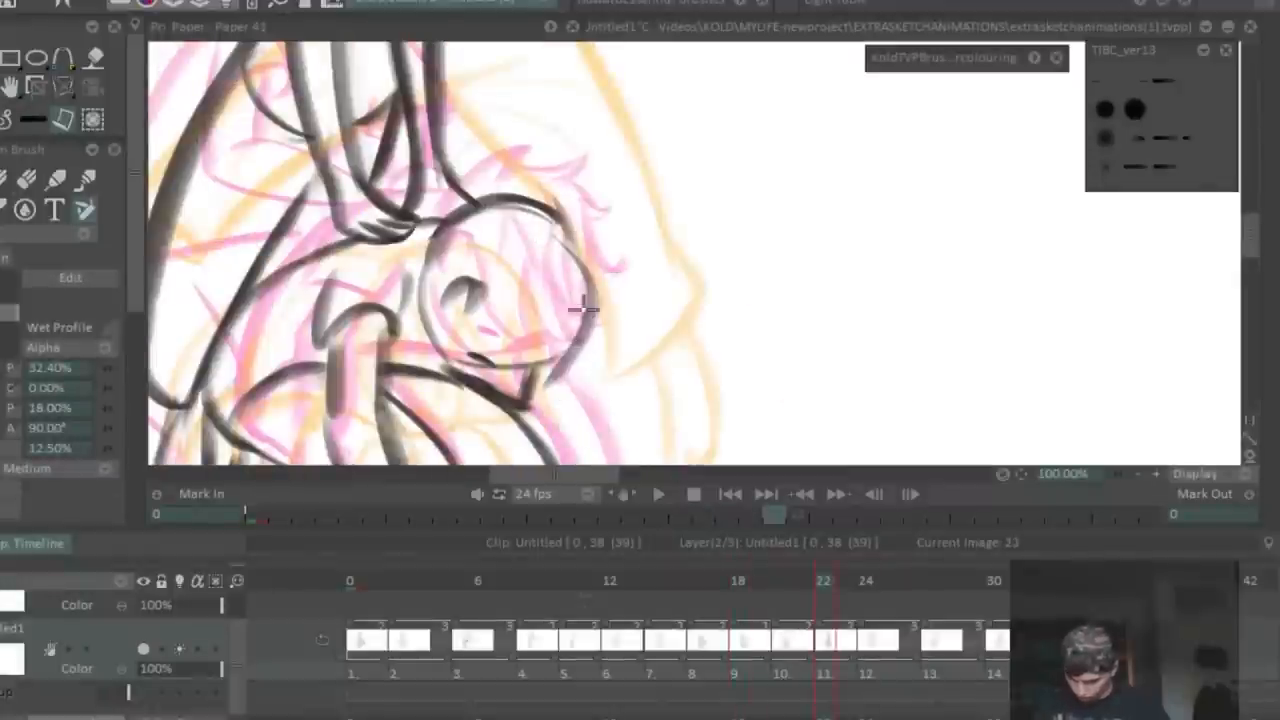
{"action": "left_click_drag", "start_coordinate": [585, 310], "coordinate": [490, 250]}
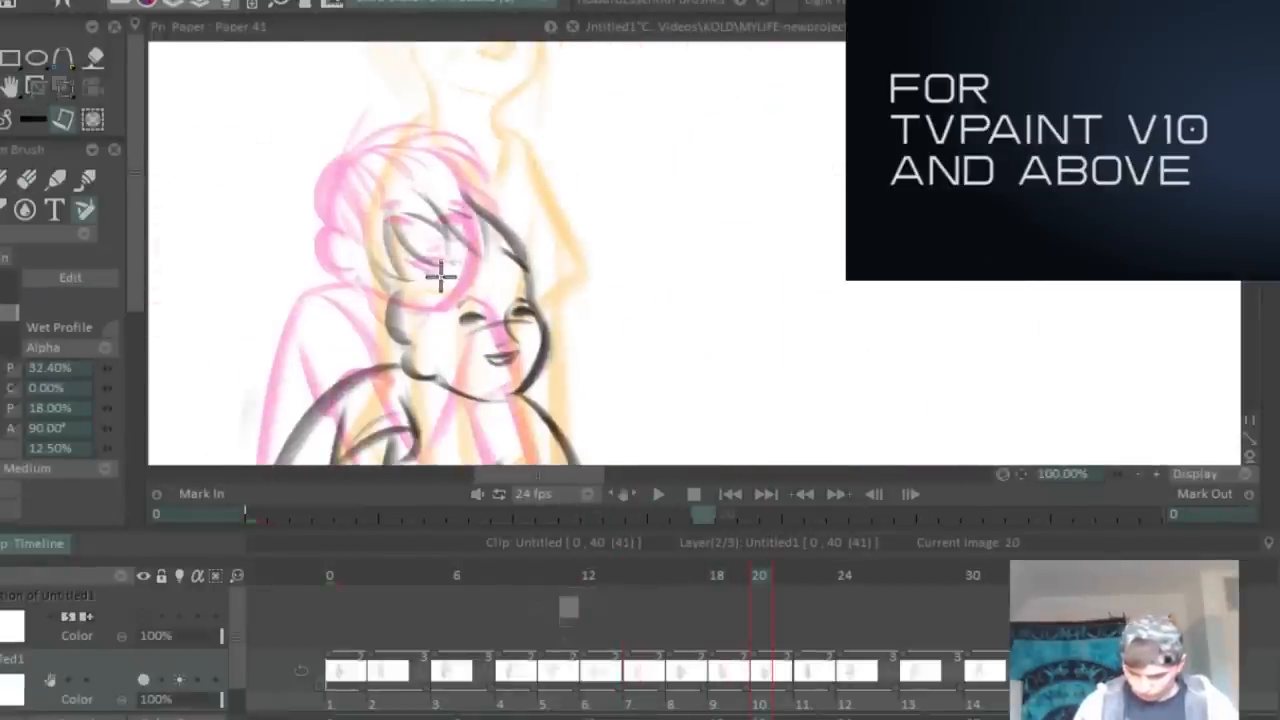
Step: Move to image 20 of the clip
{"action": "left_click", "coordinate": [801, 575]}
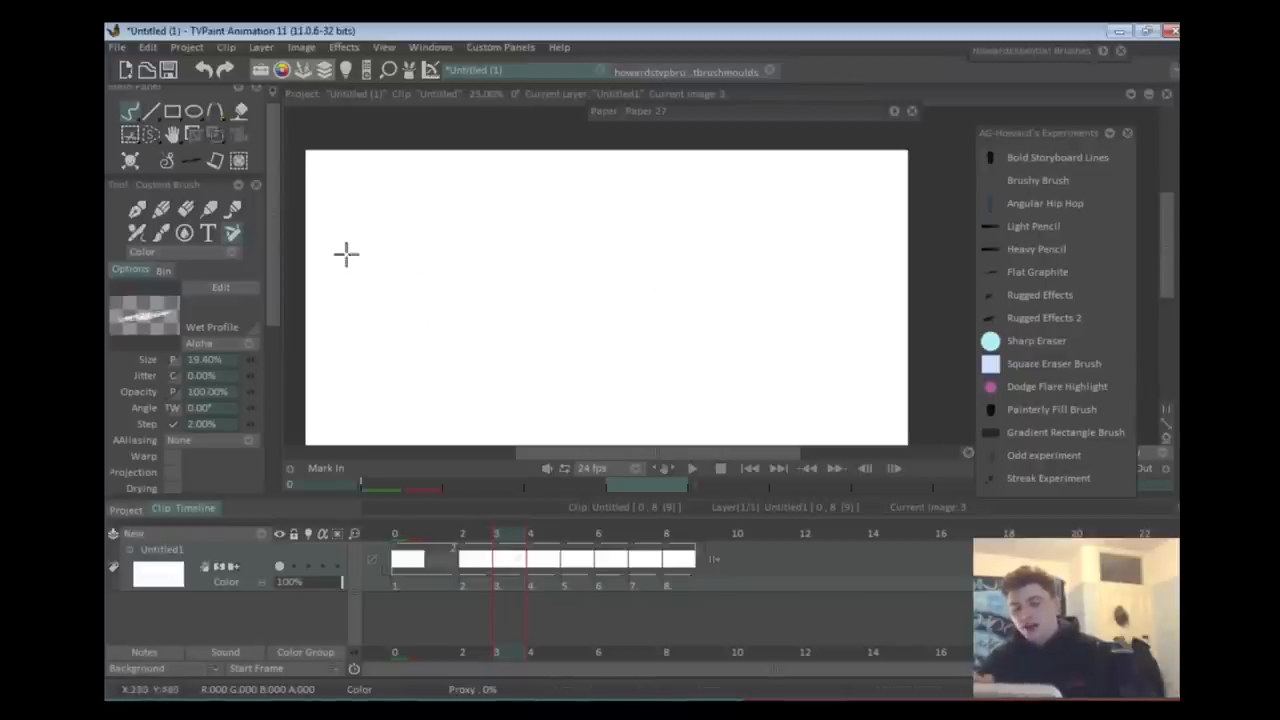
Step: Paint two long smudgy diagonal strokes across the rectangle's interior
{"action": "left_click_drag", "start_coordinate": [665, 355], "coordinate": [815, 245]}
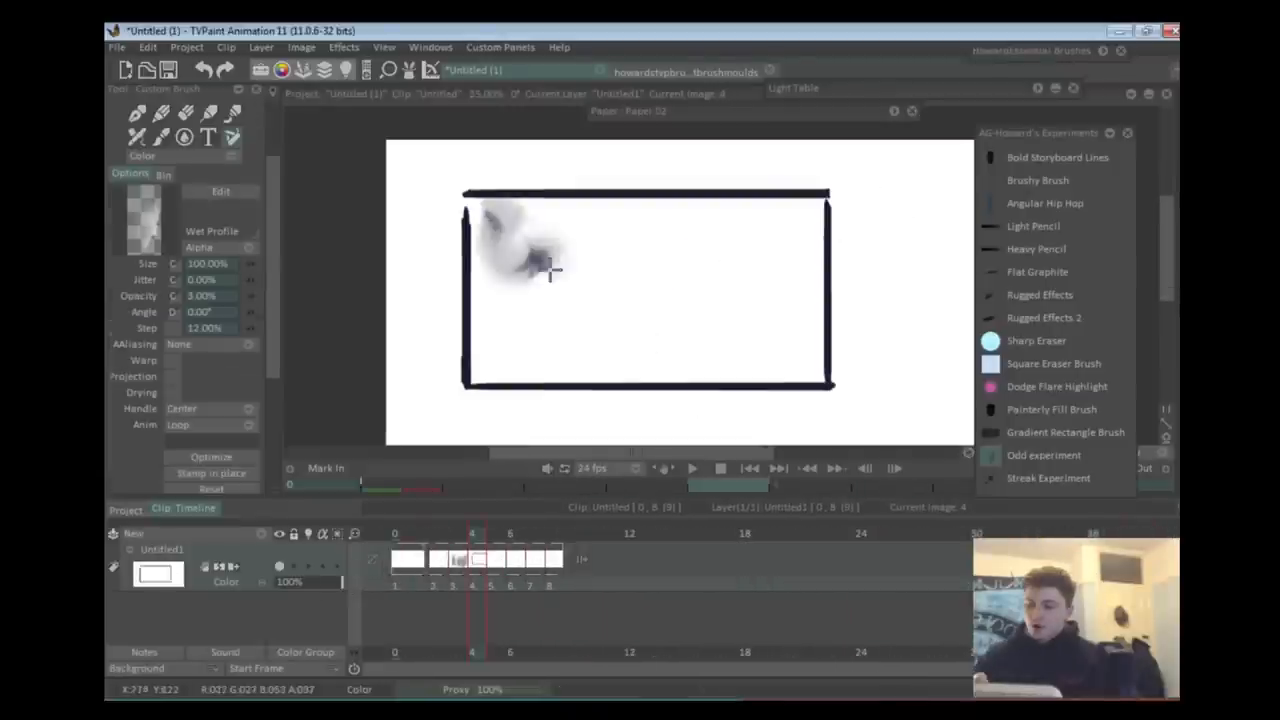
{"action": "left_click_drag", "start_coordinate": [550, 270], "coordinate": [710, 335]}
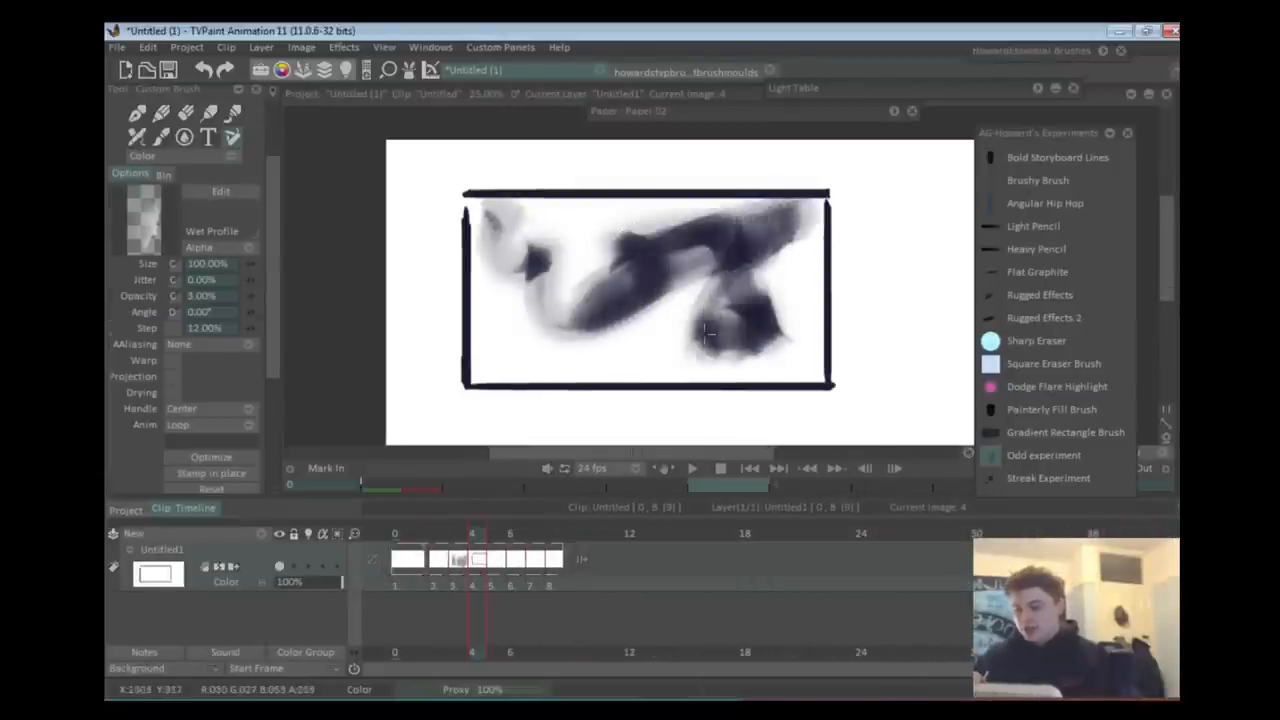